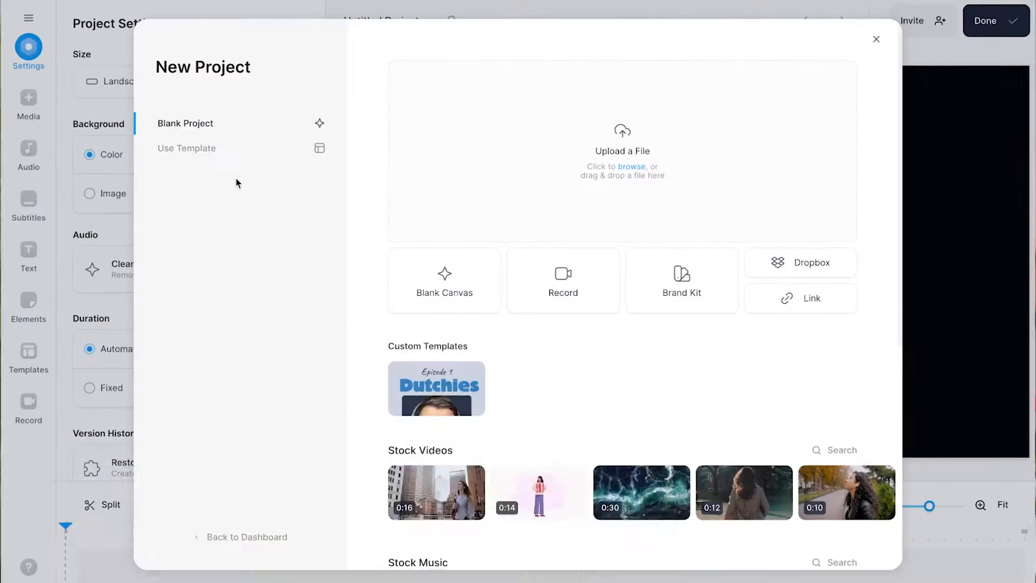
Browse the podcast templates, then load the uploaded Podcast EP 1.mp3 audio into a new project.
left_click(186, 148)
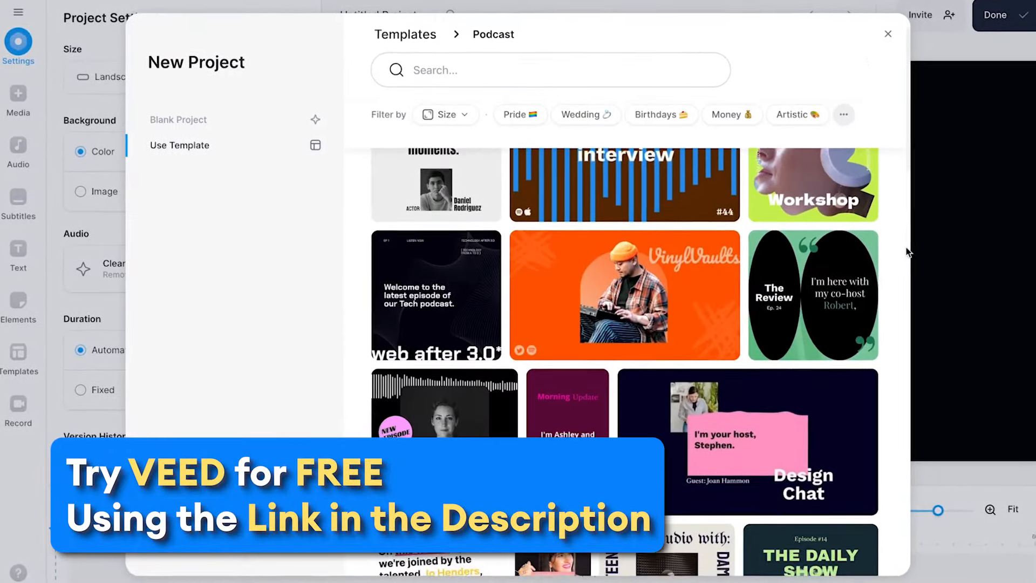
scroll("down", 3)
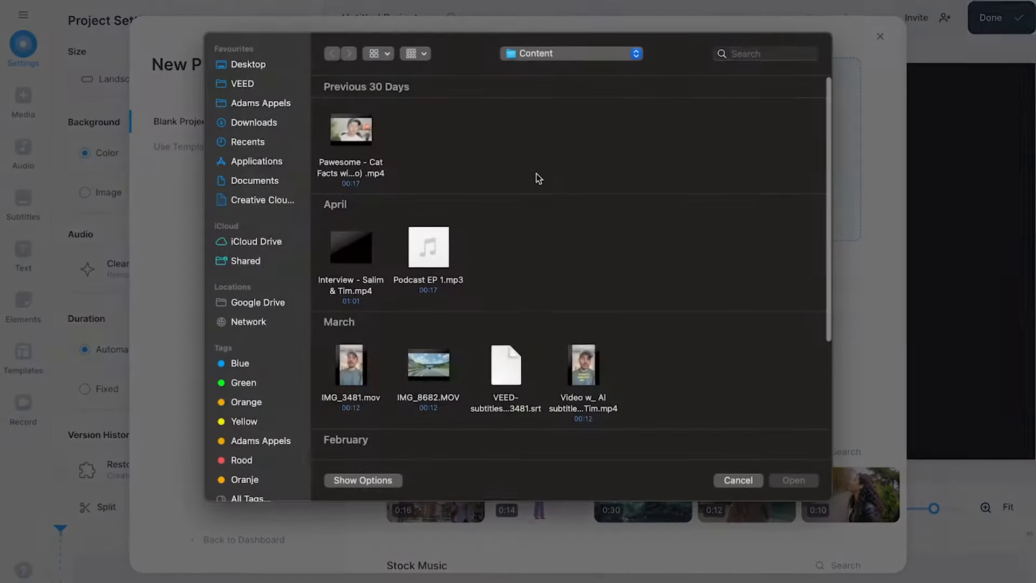
left_click(427, 248)
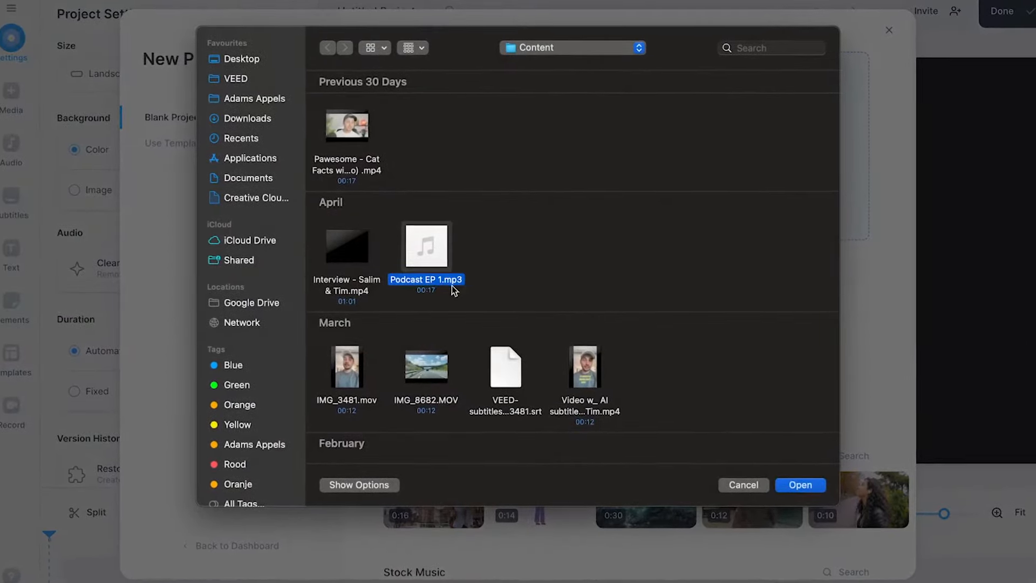
left_click(799, 484)
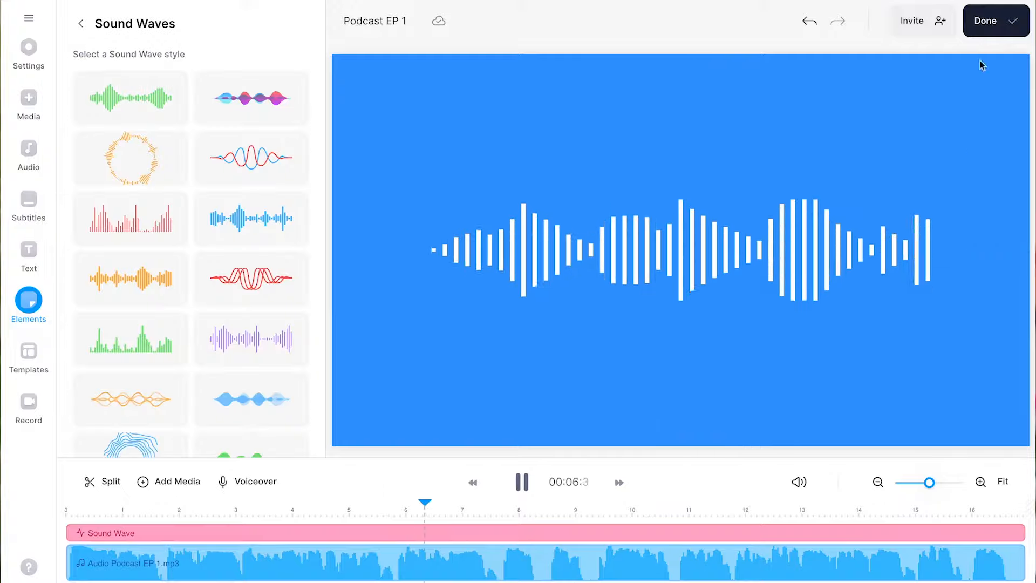
left_click(28, 52)
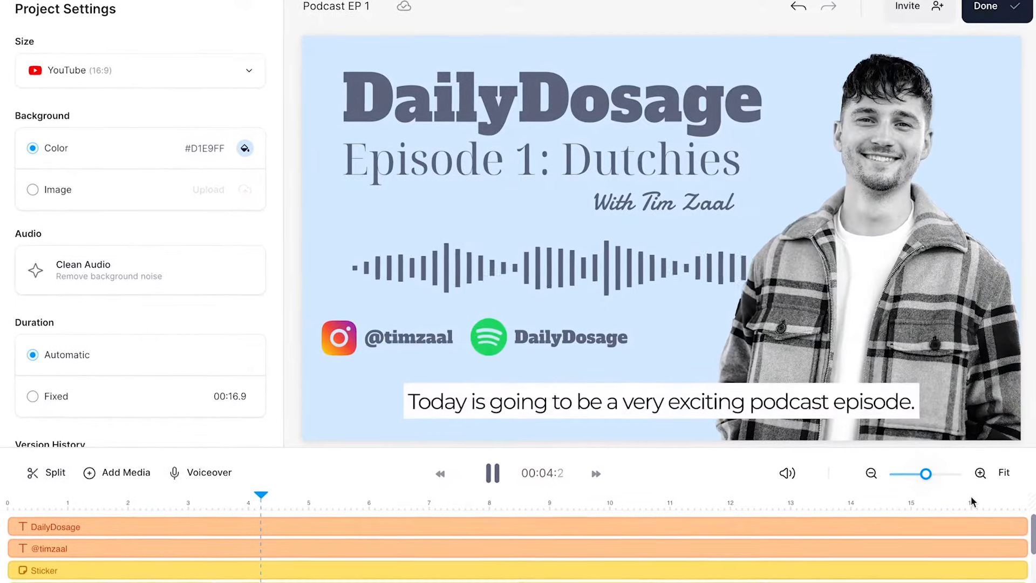
left_click(36, 218)
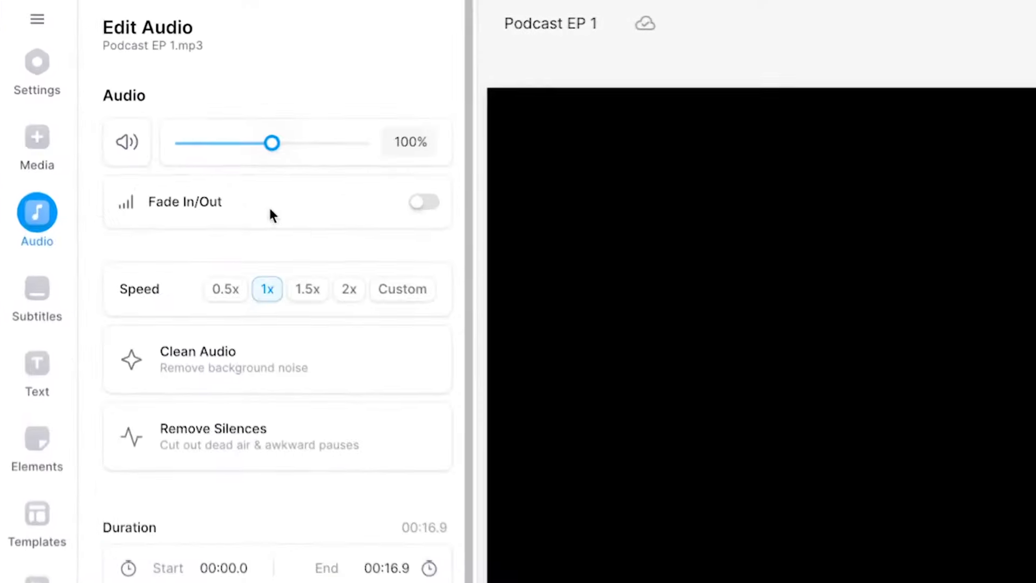
Size the canvas to YouTube (16:9) and set the background colour to light blue #D1E9FF.
left_click(37, 60)
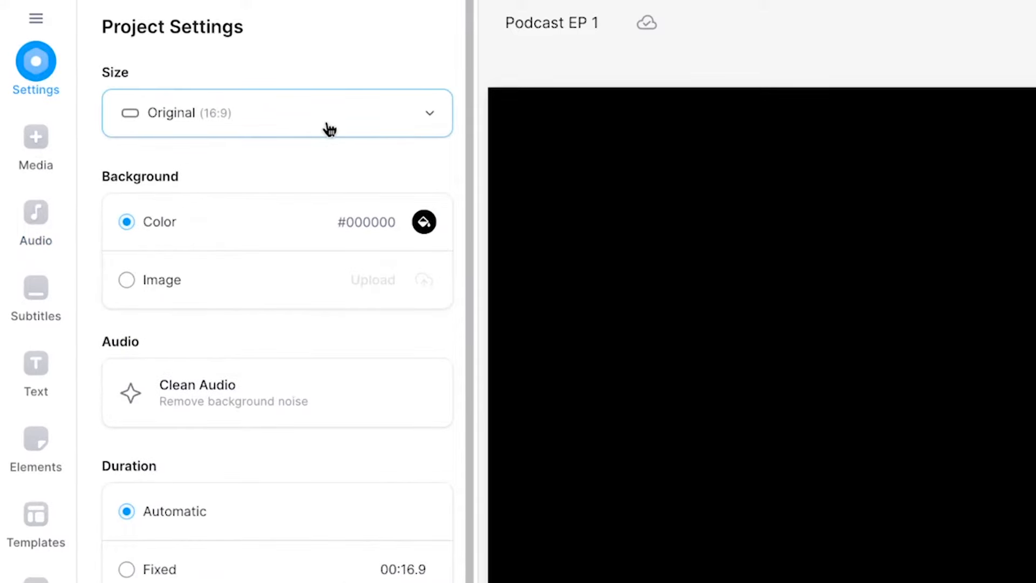
left_click(276, 112)
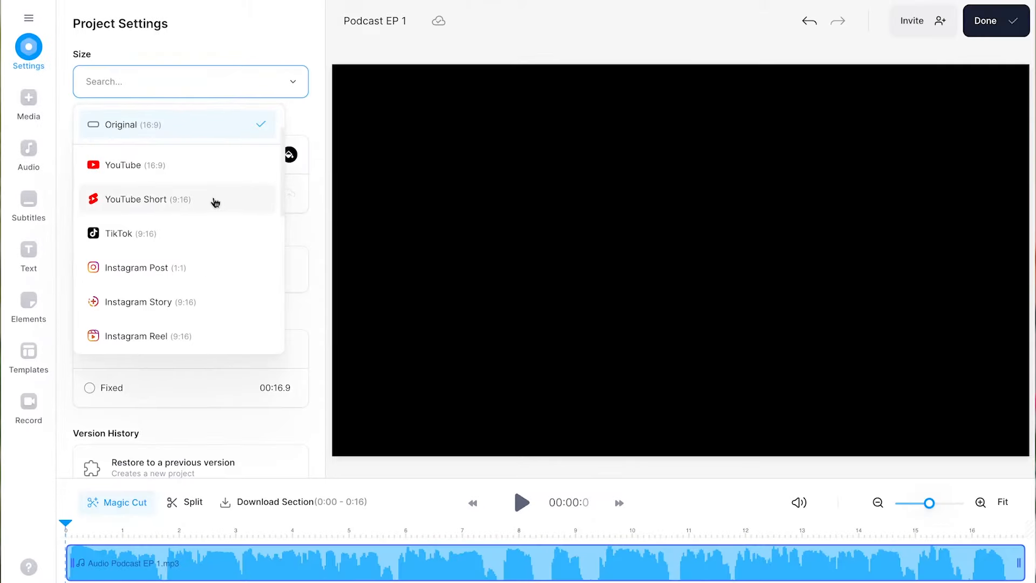
left_click(125, 164)
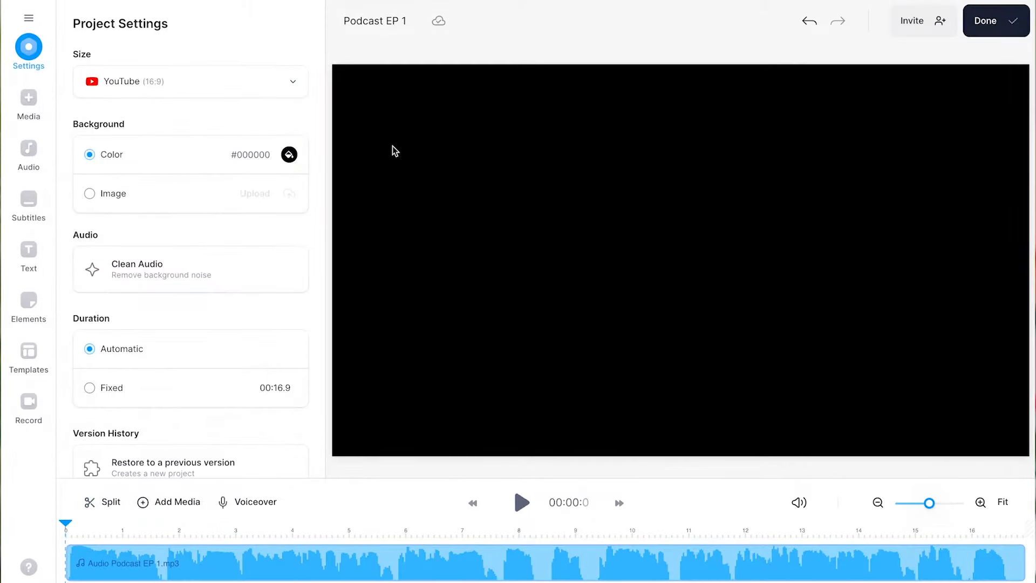
left_click(289, 155)
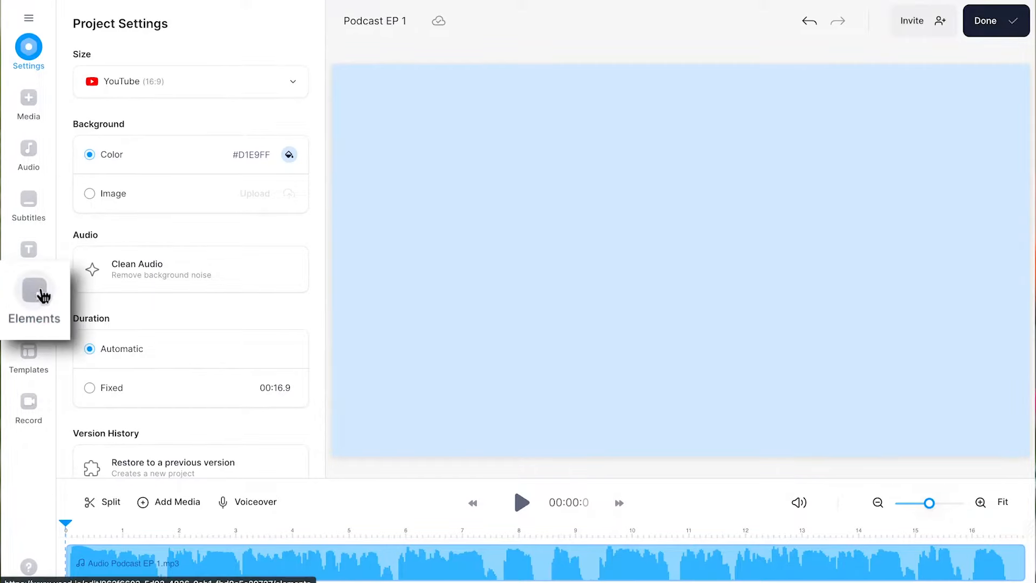
From the Elements sound wave styles, add the green bar sound wave across the canvas middle.
left_click(28, 293)
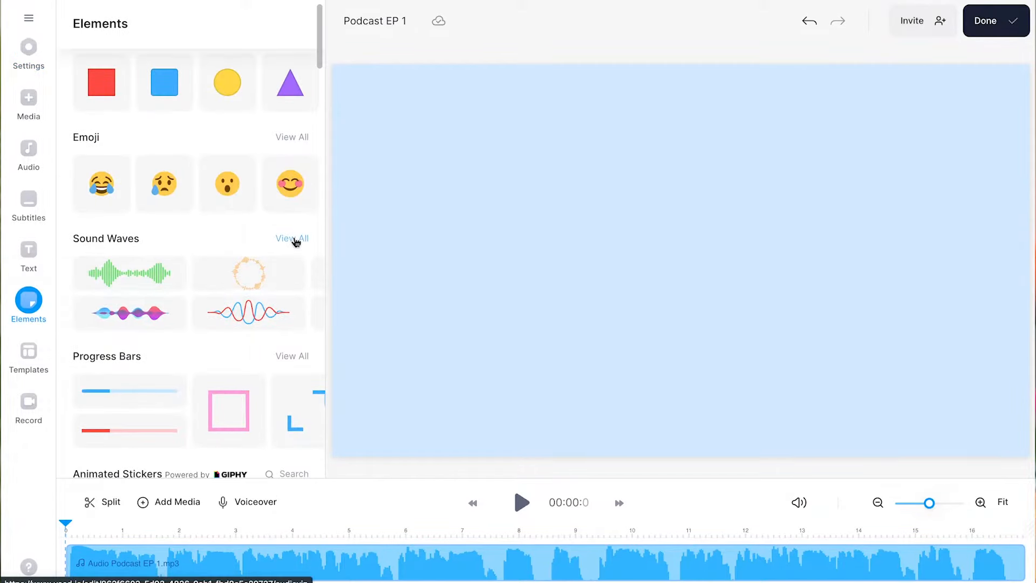
left_click(292, 239)
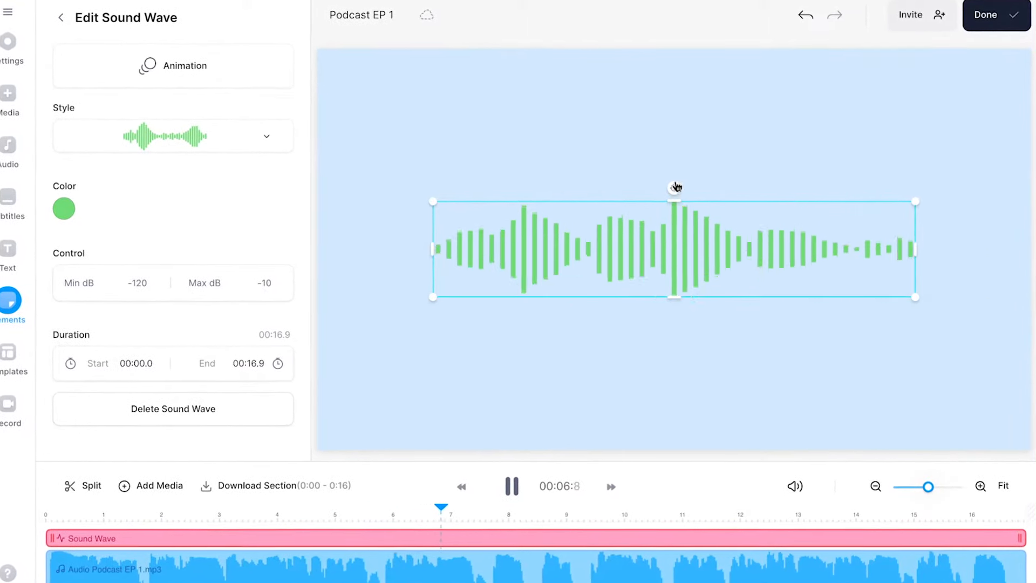
left_click(63, 208)
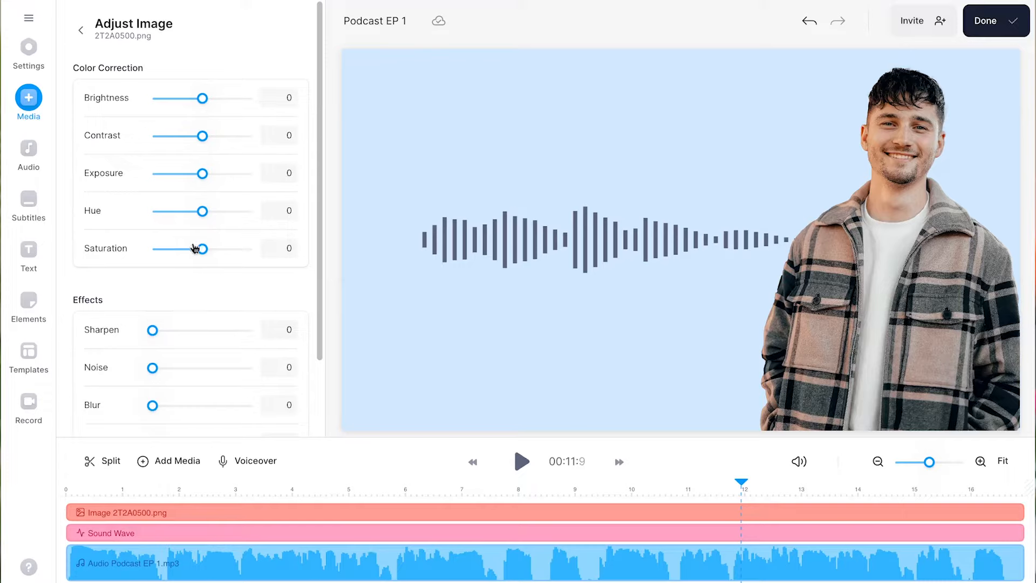
Drag the host photo's Saturation to zero and give it a Float Up entrance animation.
left_click_drag(202, 249, 152, 248)
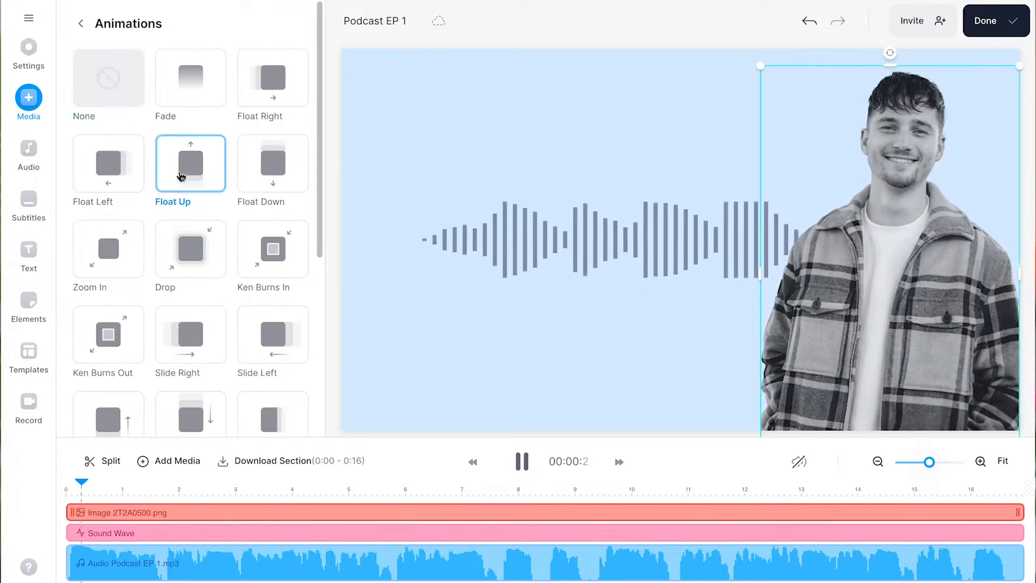
left_click(28, 256)
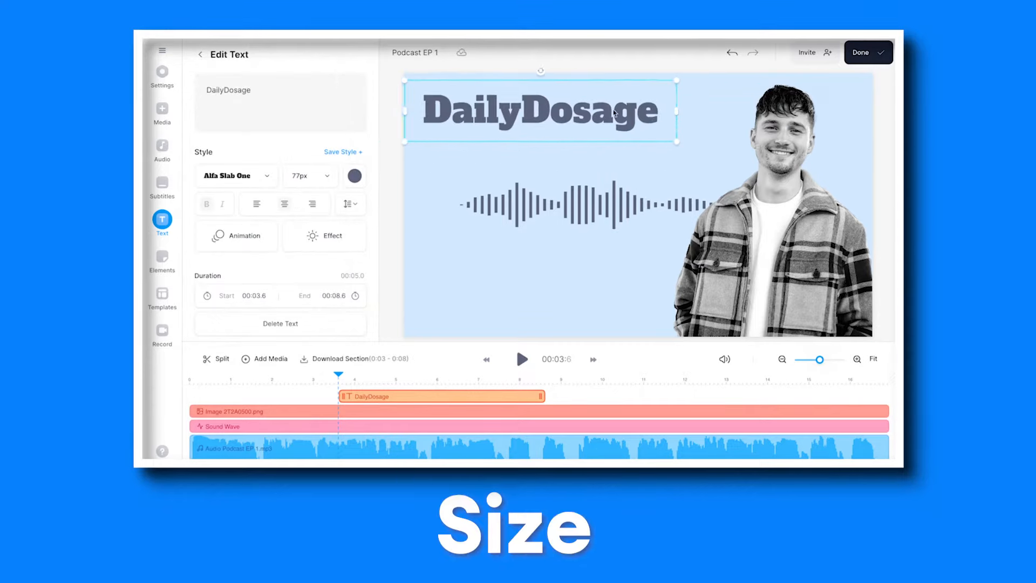
Select the DailyDosage title to arrange it with the Episode 1: Dutchies and With Tim Zaal lines.
left_click(237, 236)
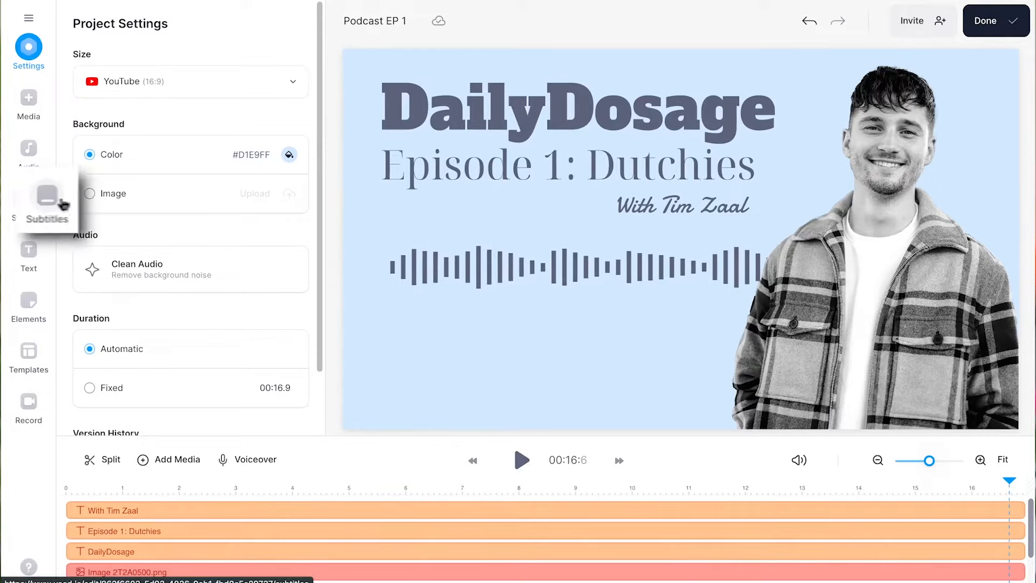
Auto-transcribe English subtitles starting "Hey, lovely listeners!" and restyle them from Styles.
left_click(28, 202)
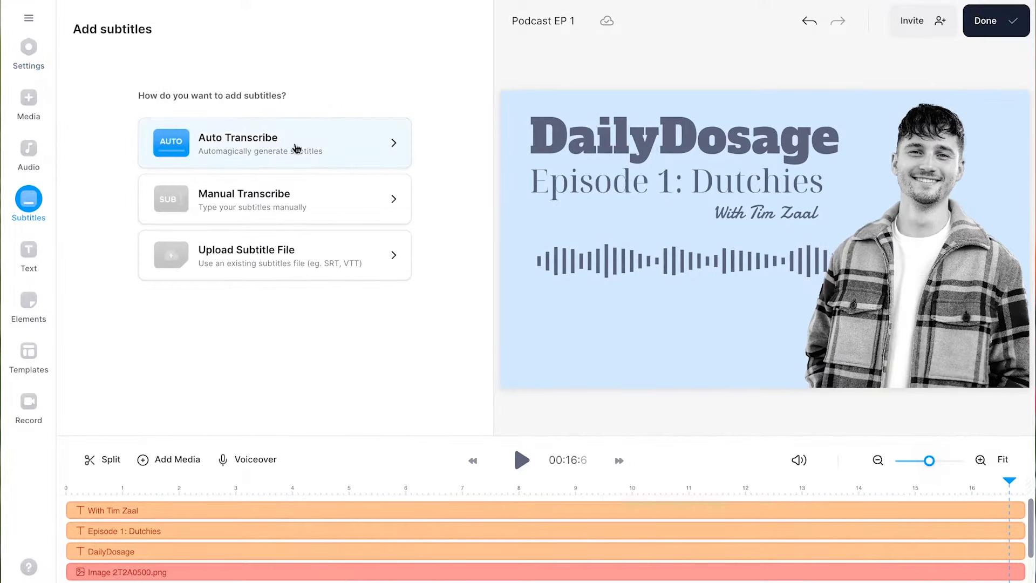
left_click(274, 142)
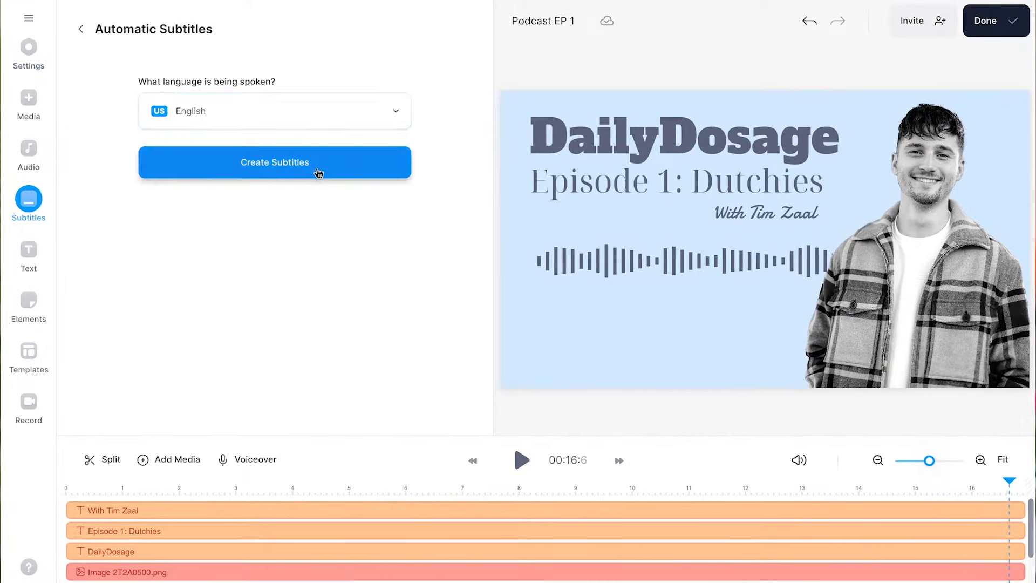
left_click(274, 162)
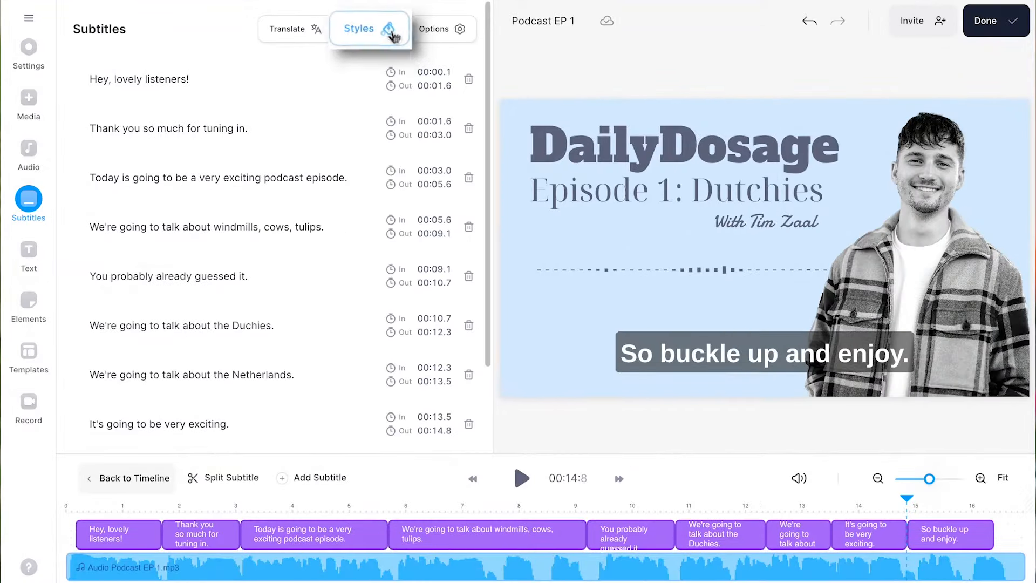
left_click(358, 28)
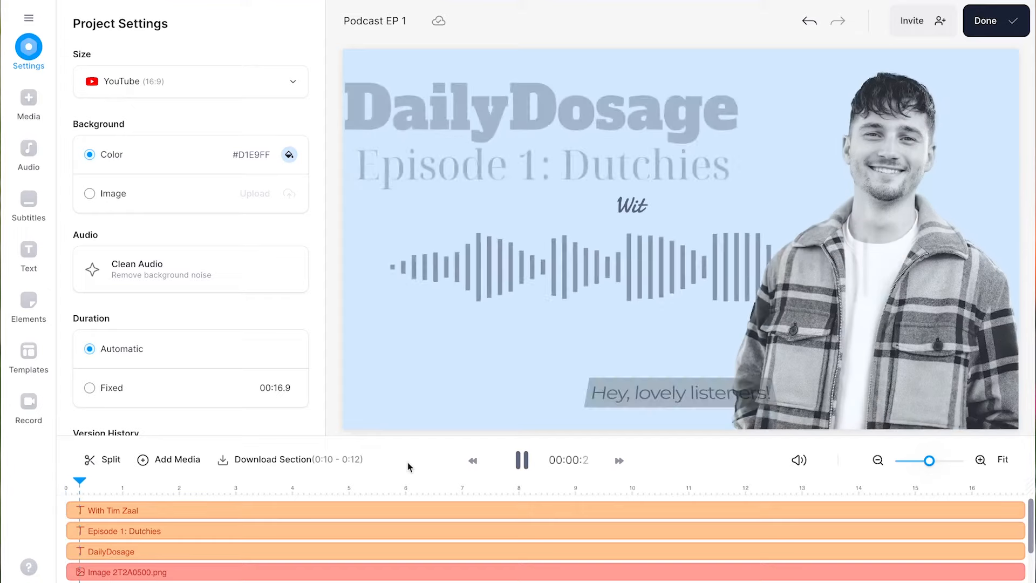
Stop playback and scroll the Elements library down to the Brand Logos collection.
left_click(521, 460)
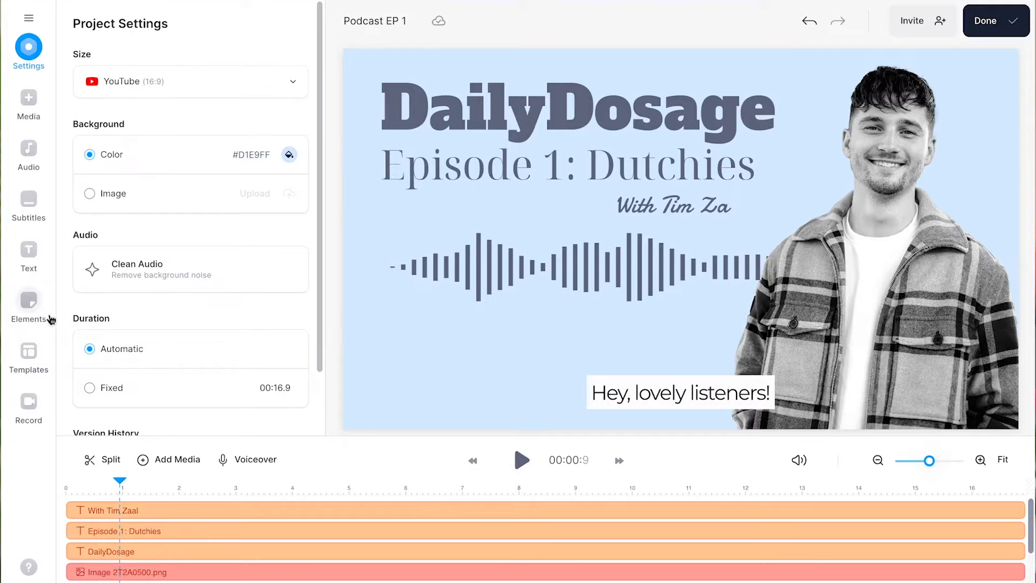
left_click(28, 308)
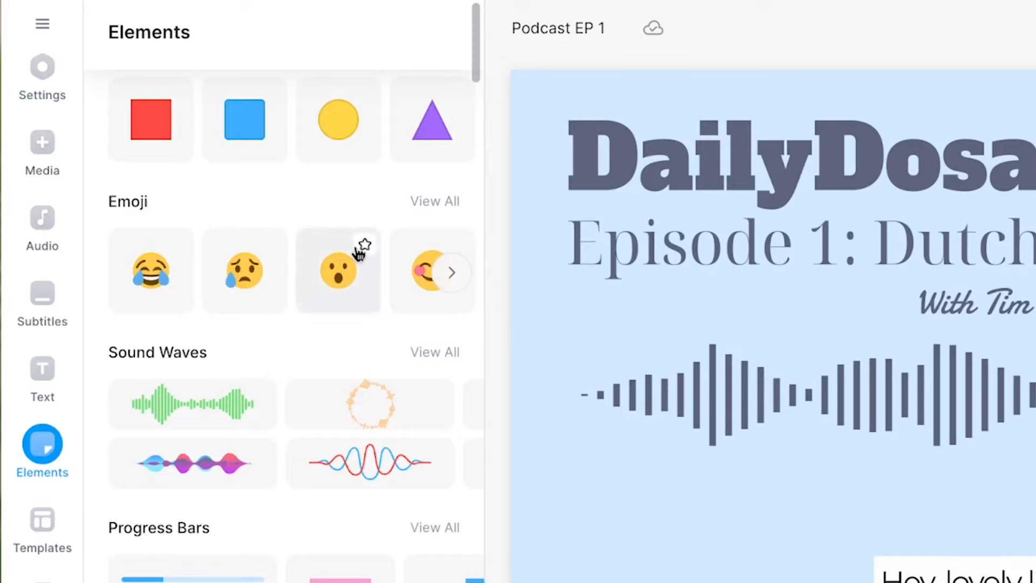
scroll("down", 3)
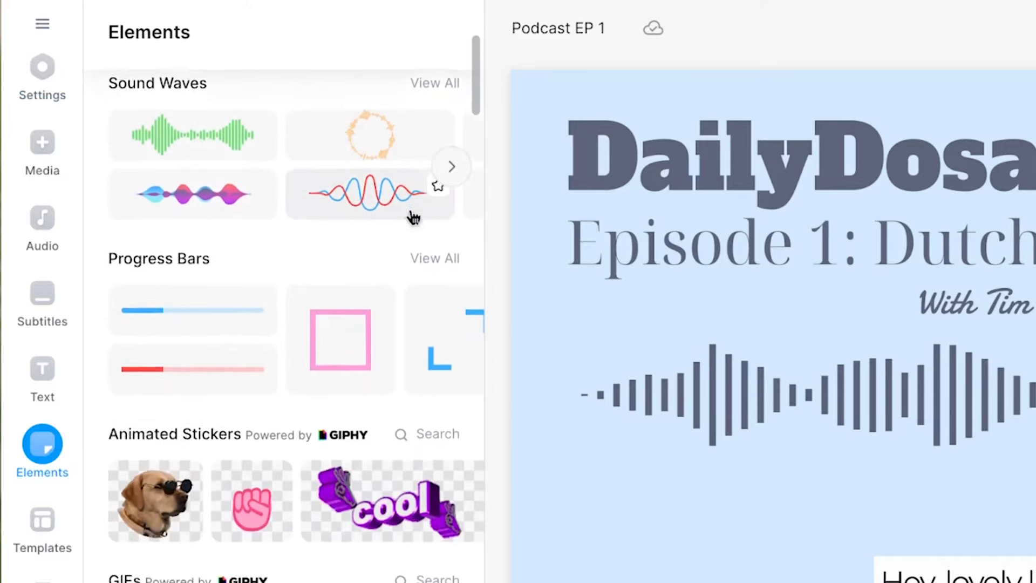
scroll("down", 3)
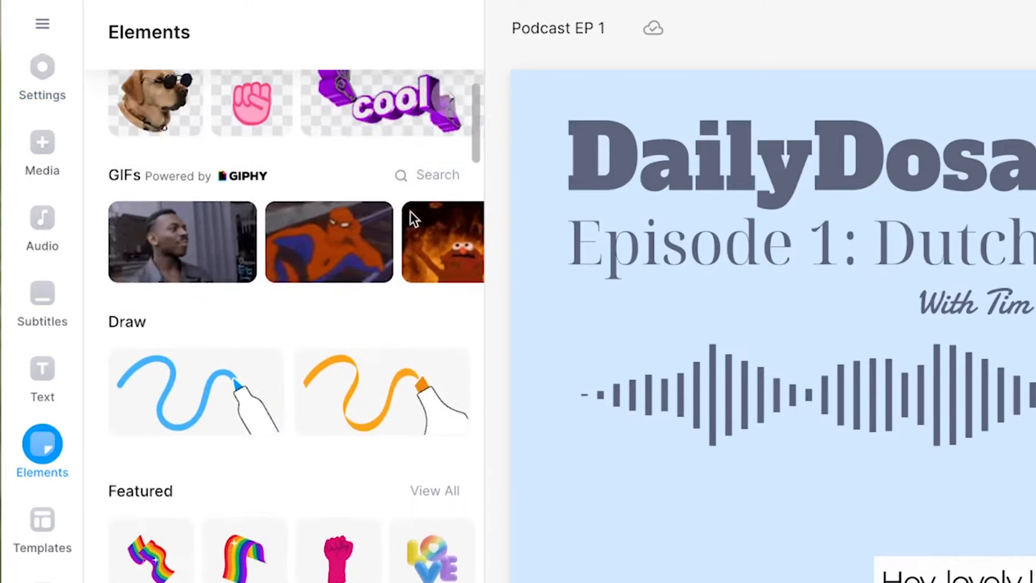
scroll("down", 3)
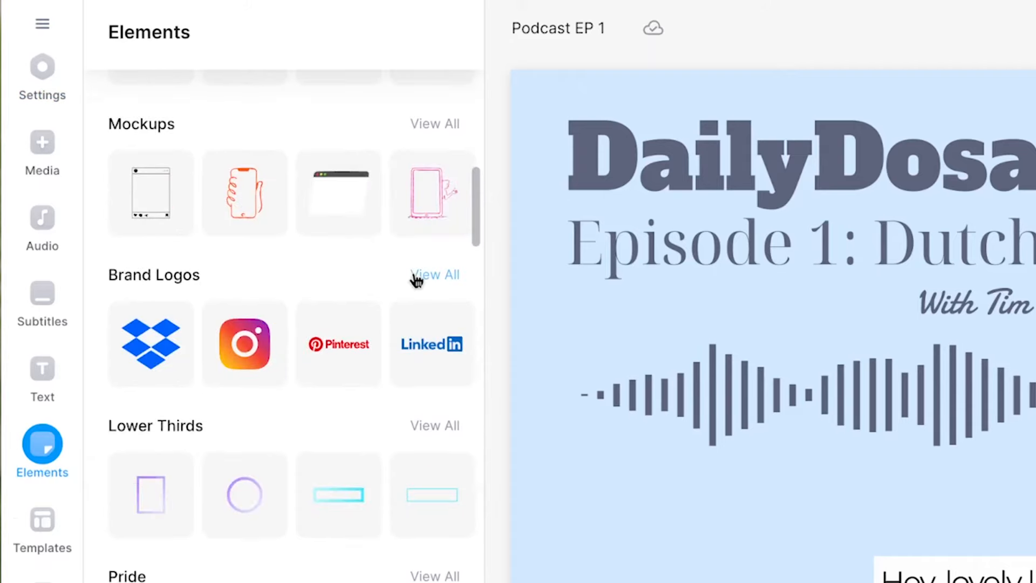
left_click(434, 275)
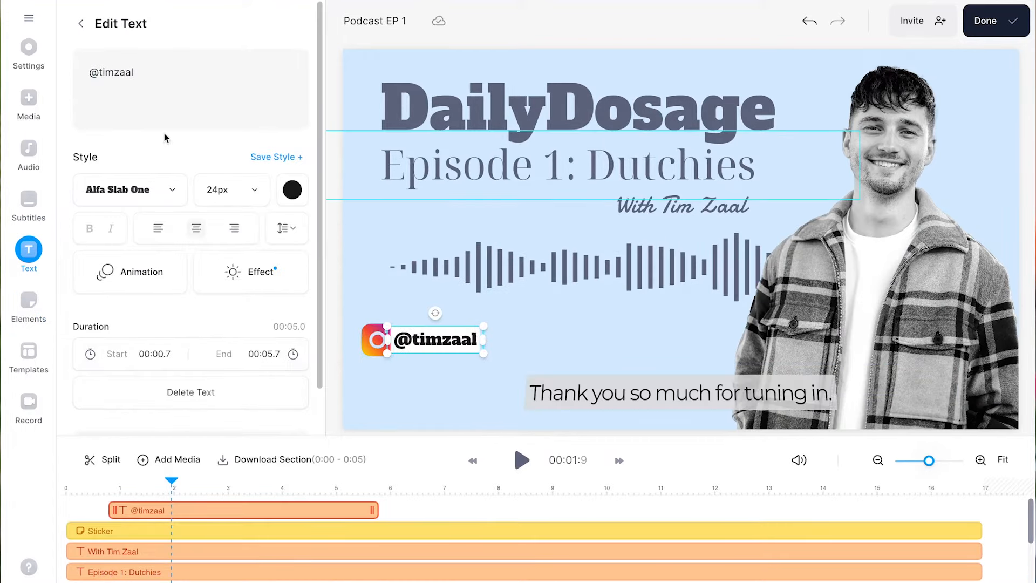
left_click(28, 49)
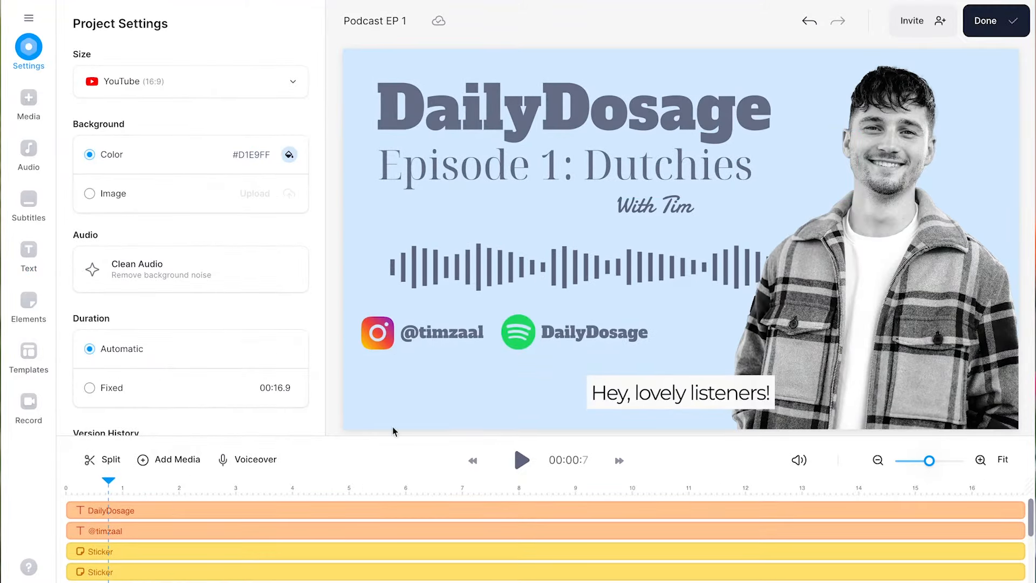
Search the Stock Music library in Audio for 'tropical' tracks.
left_click(28, 156)
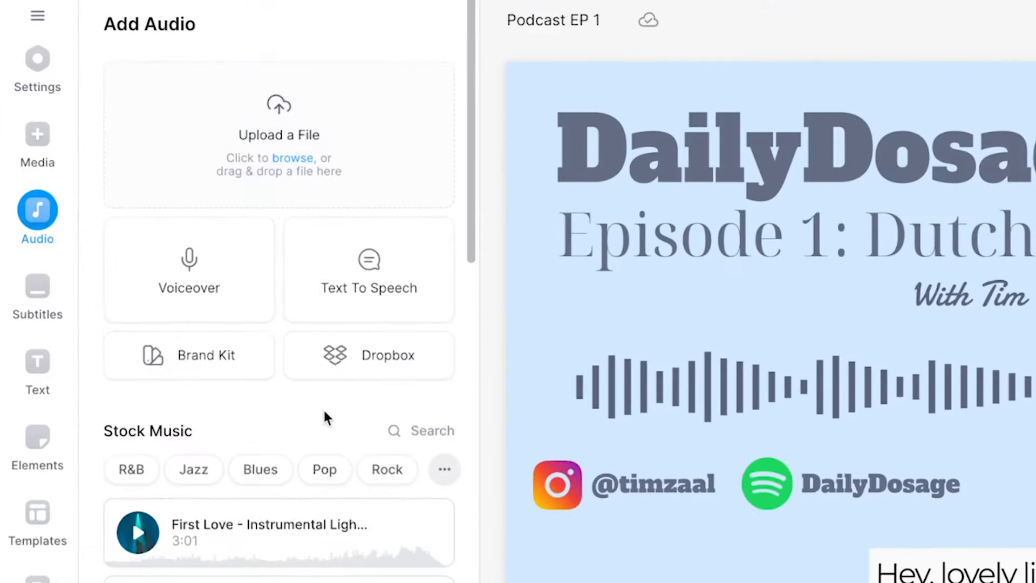
scroll("down", 3)
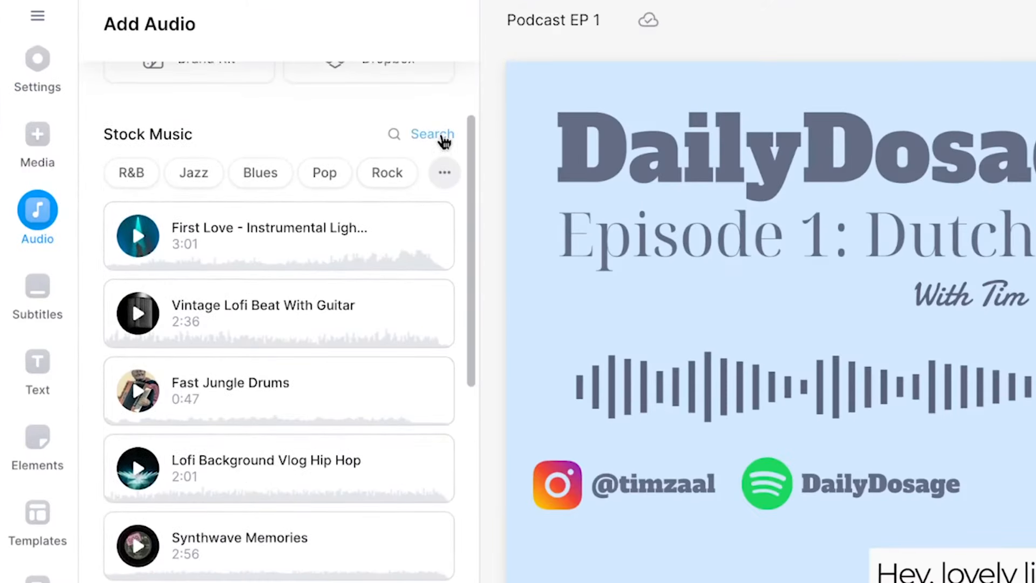
left_click(432, 134)
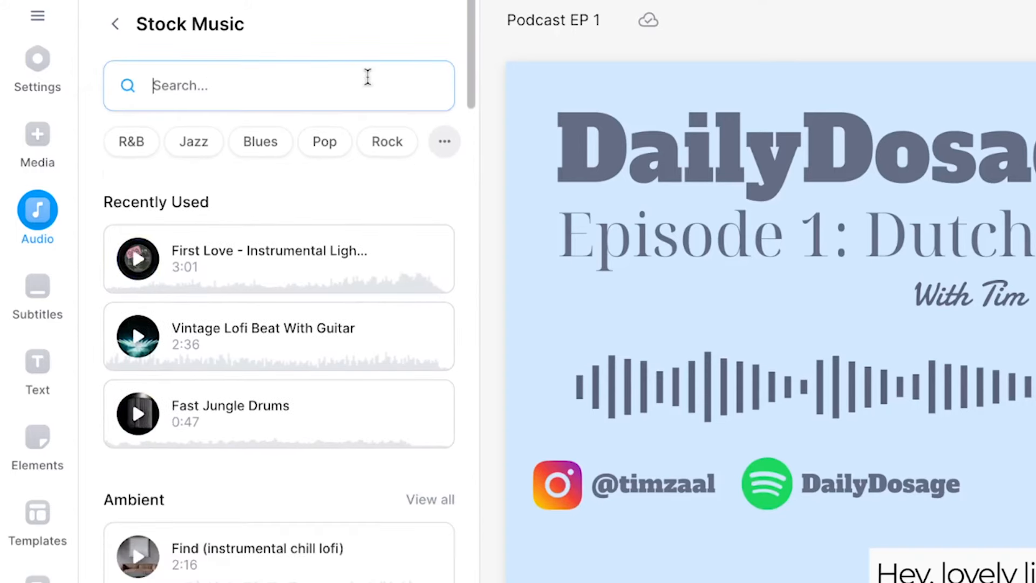
type("tropical")
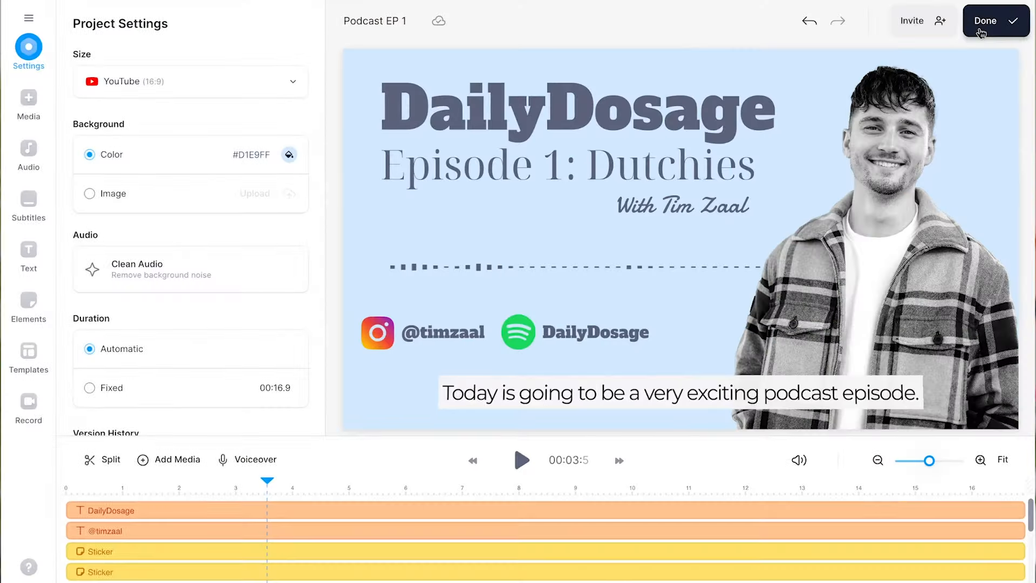
Finish with Done to bring up the Export Your Video dialog for the 16.9-second HD video.
left_click(988, 21)
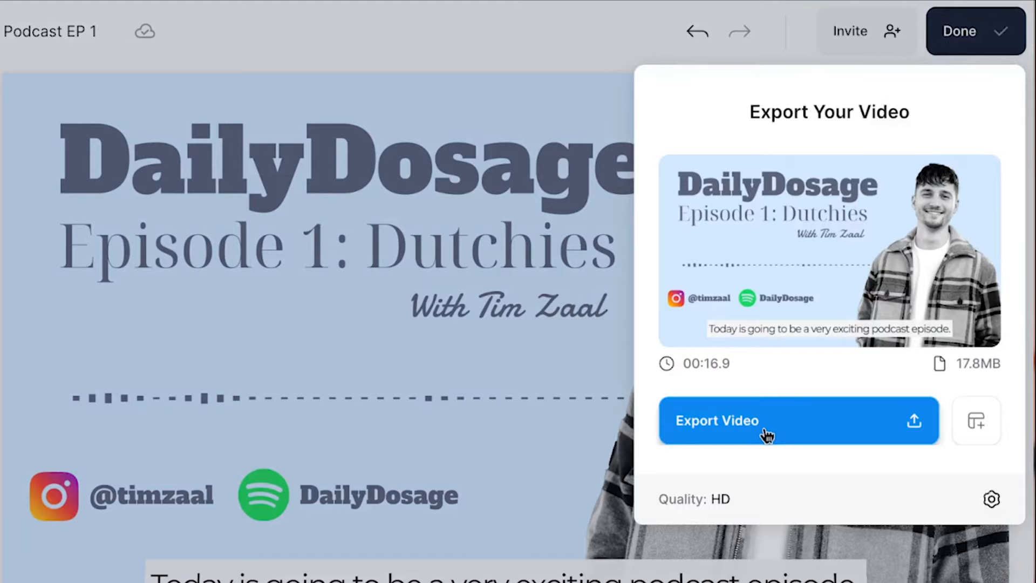